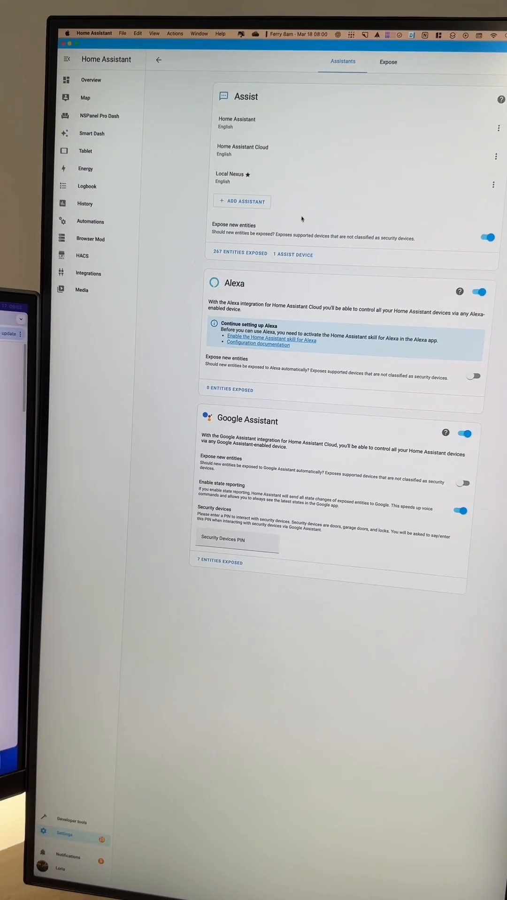
Open the Add assistant dialog from the Assist section to create a new voice assistant
click(242, 201)
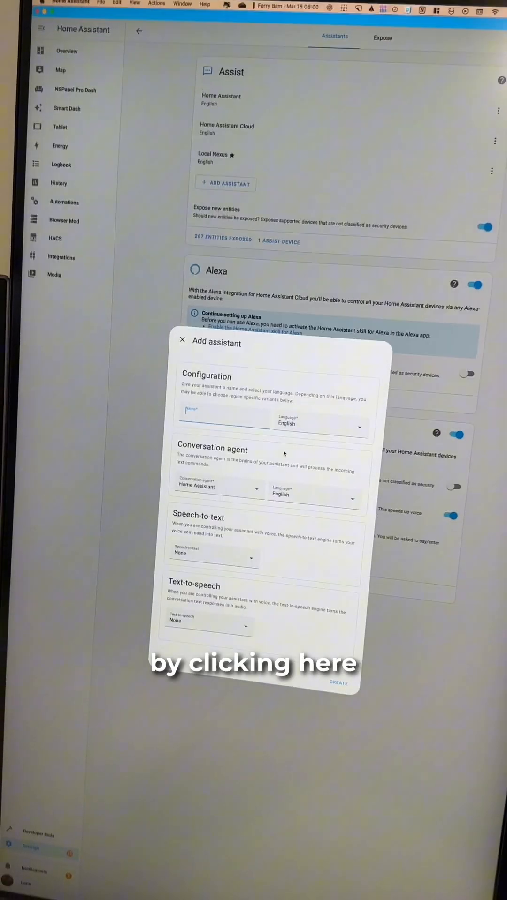